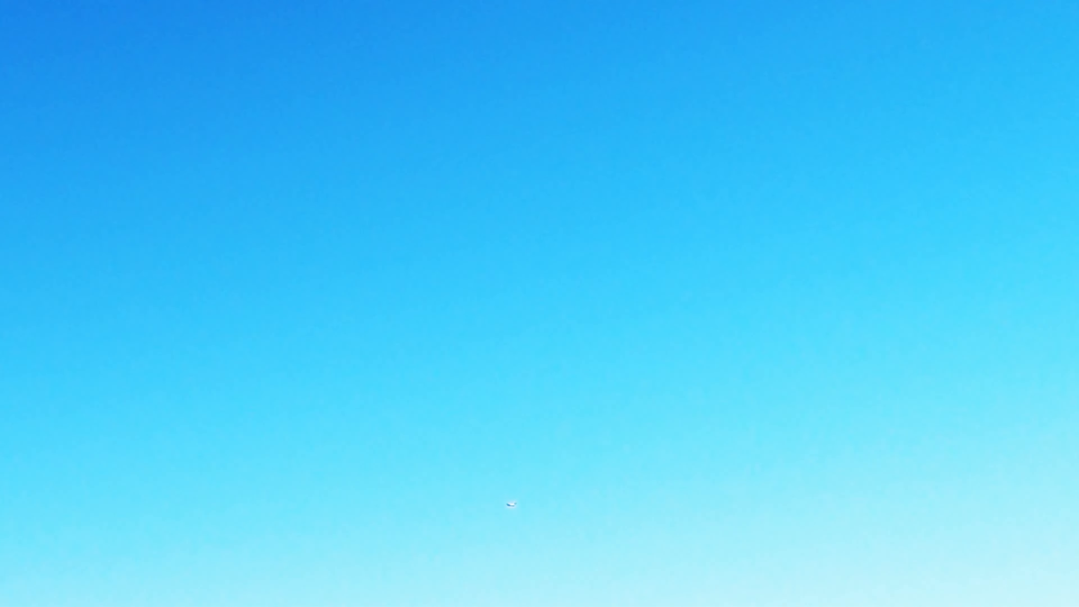
pyautogui.moveTo(521, 466)
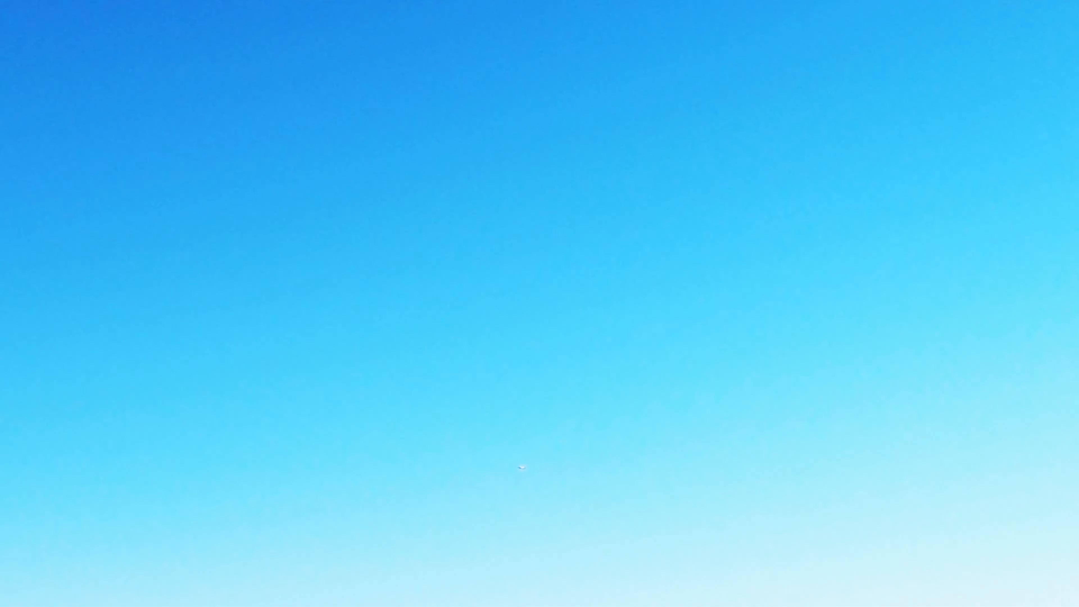